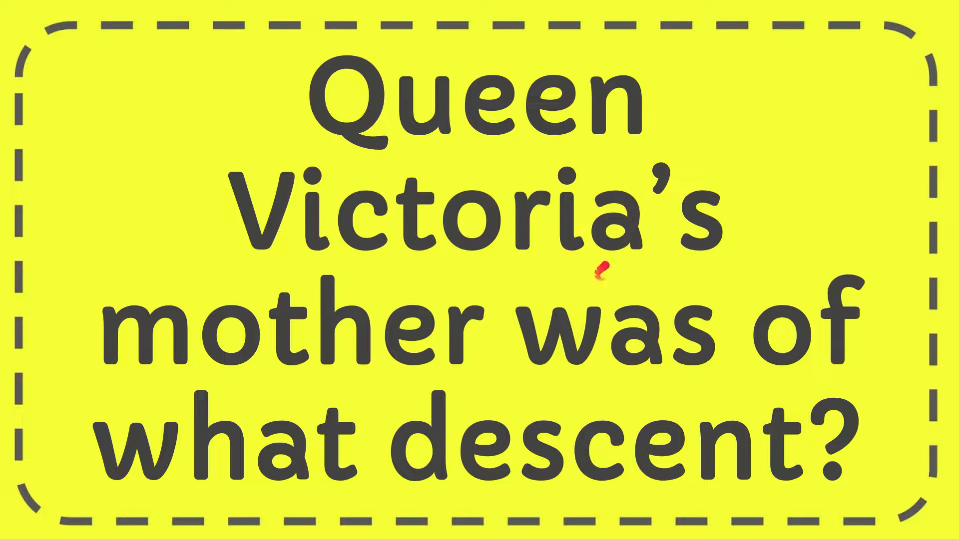
mouse_move(615, 249)
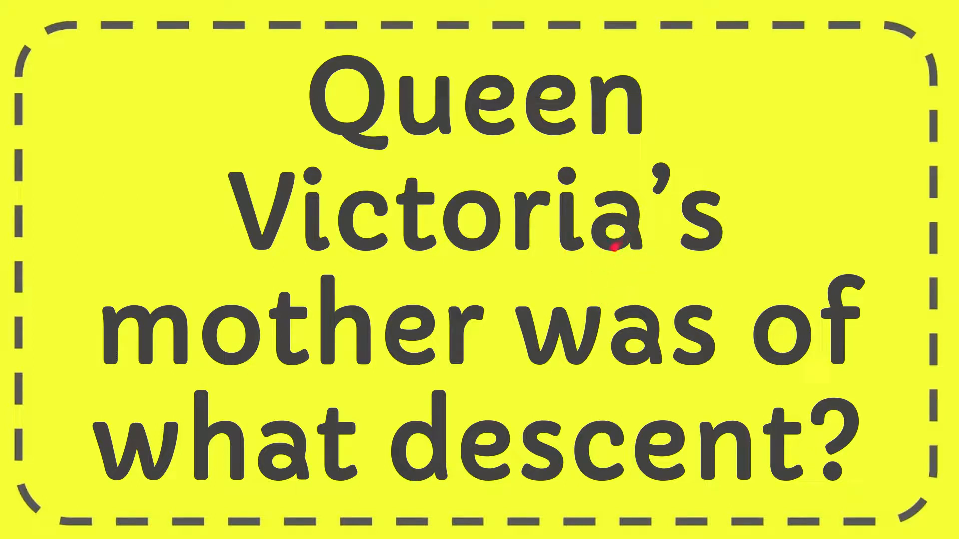
mouse_move(642, 369)
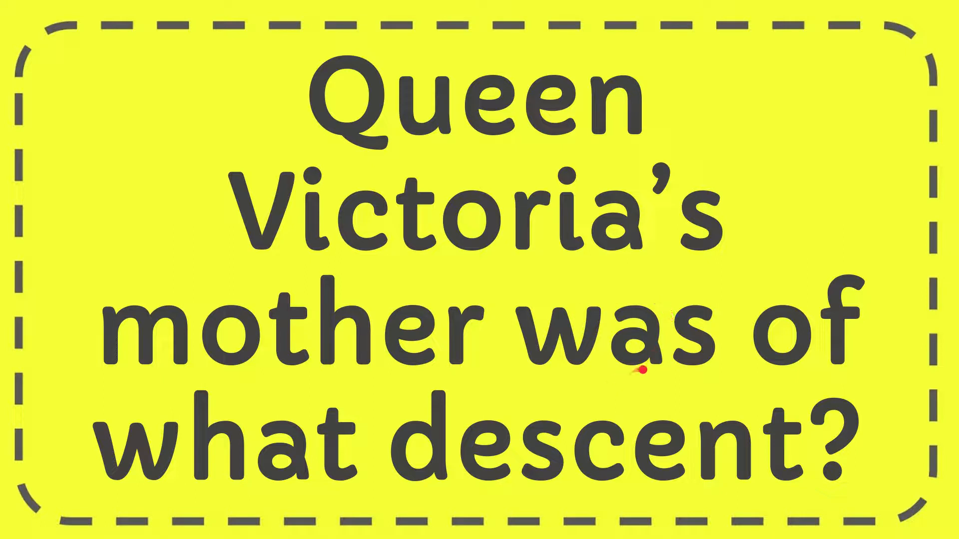